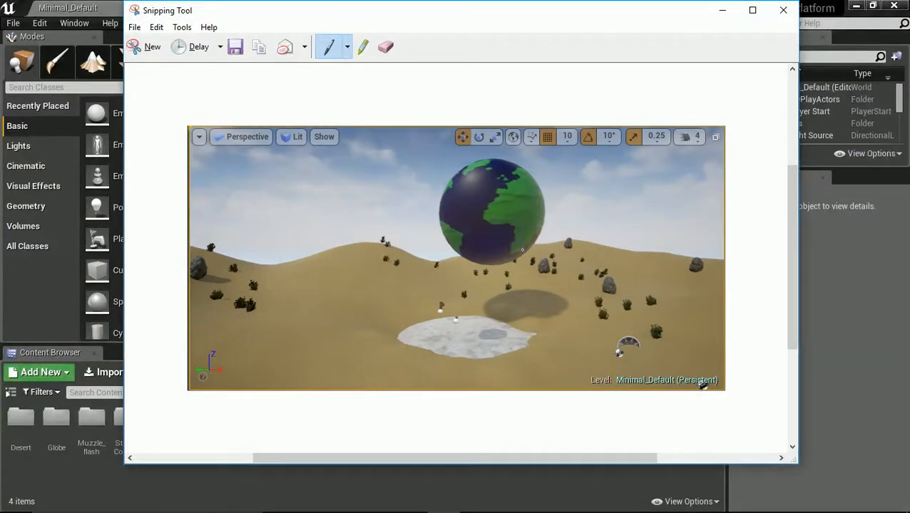
mouse_move(392, 277)
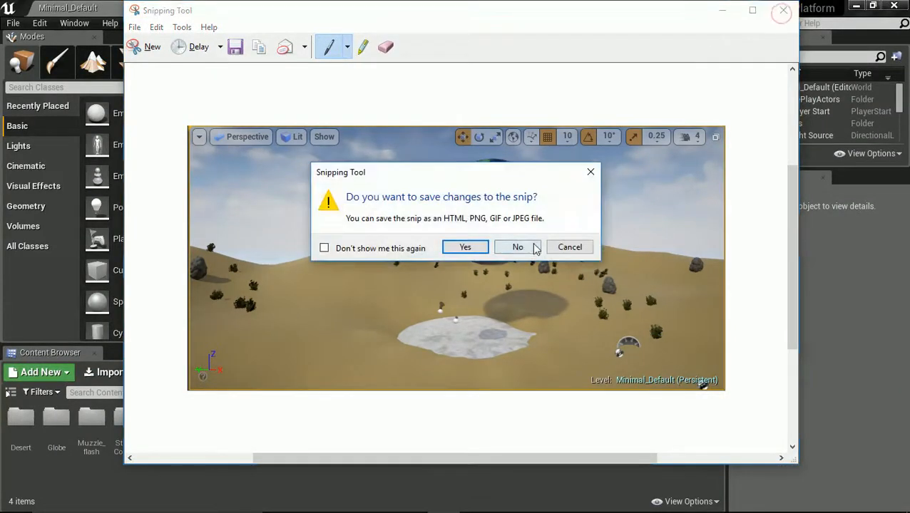
Discard the desert scene snip without saving it.
left_click(518, 247)
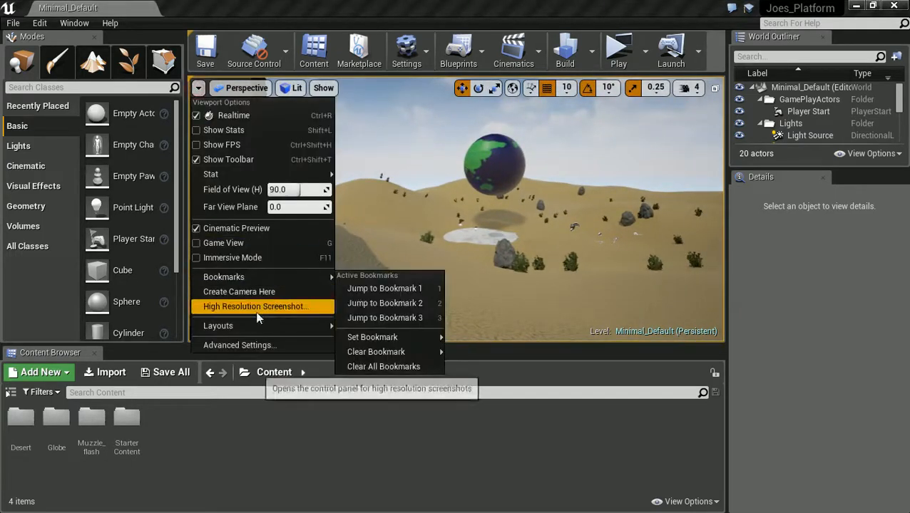
mouse_move(264, 306)
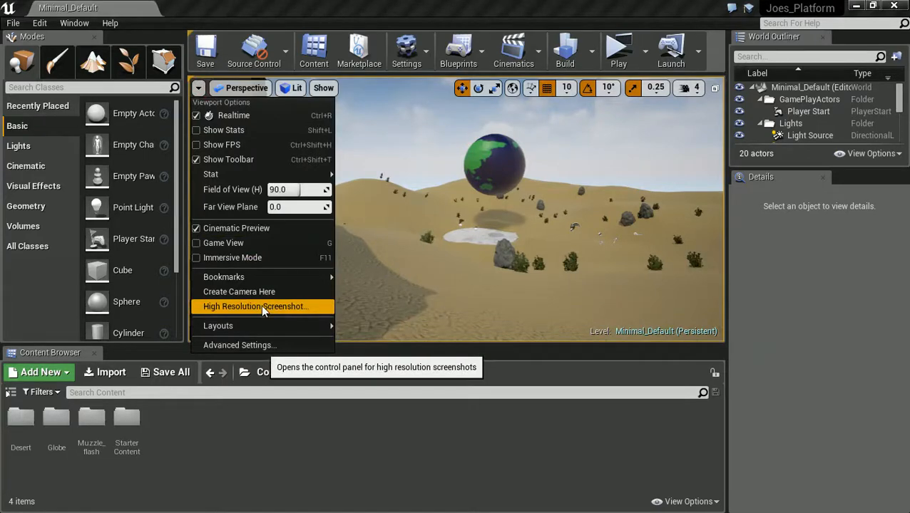
Open the High Resolution Screenshot panel and set the Screenshot Size Multiplier to 2.0.
left_click(255, 307)
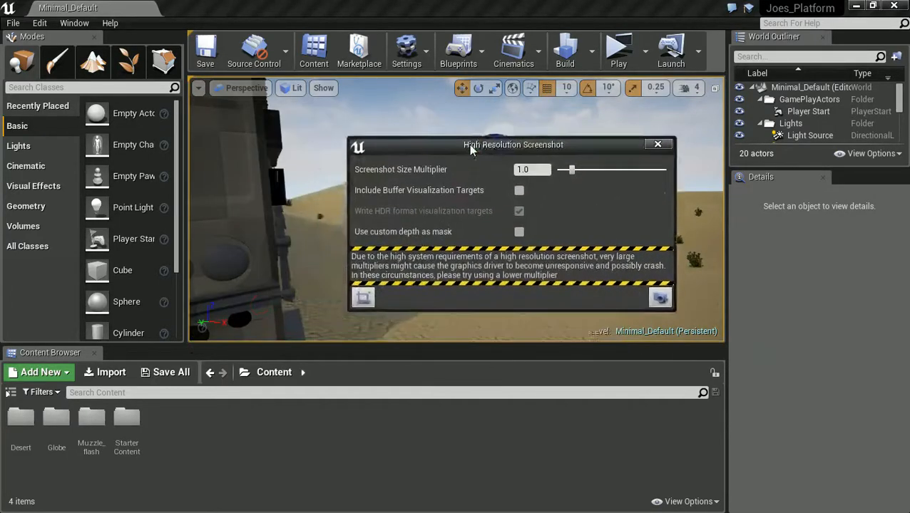
left_click_drag(513, 145, 470, 127)
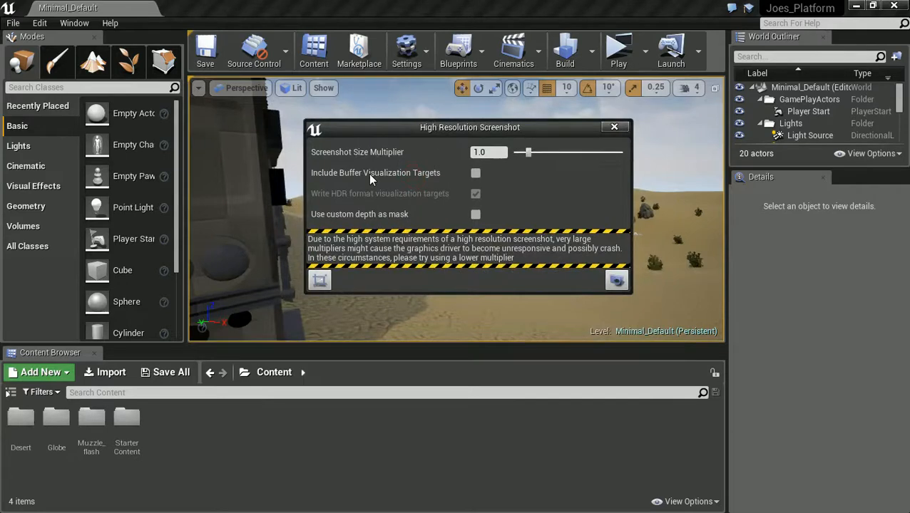
mouse_move(344, 157)
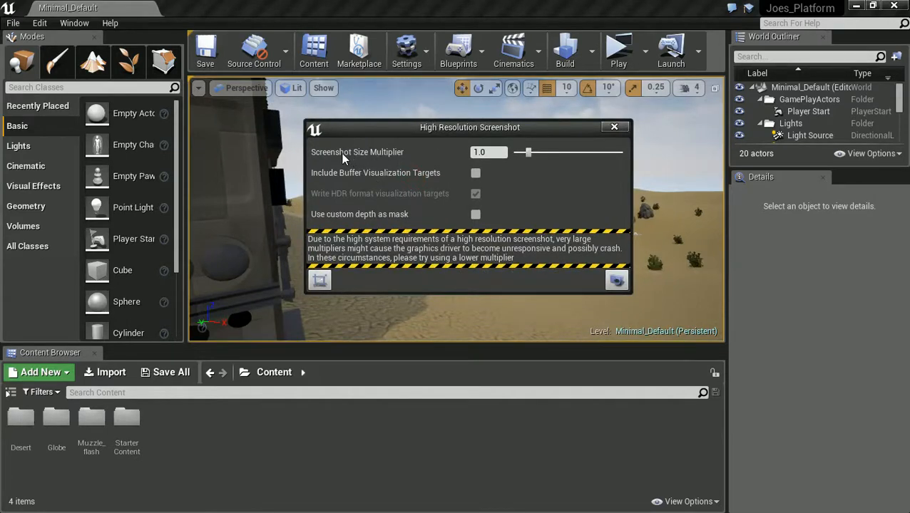
left_click_drag(526, 152, 531, 153)
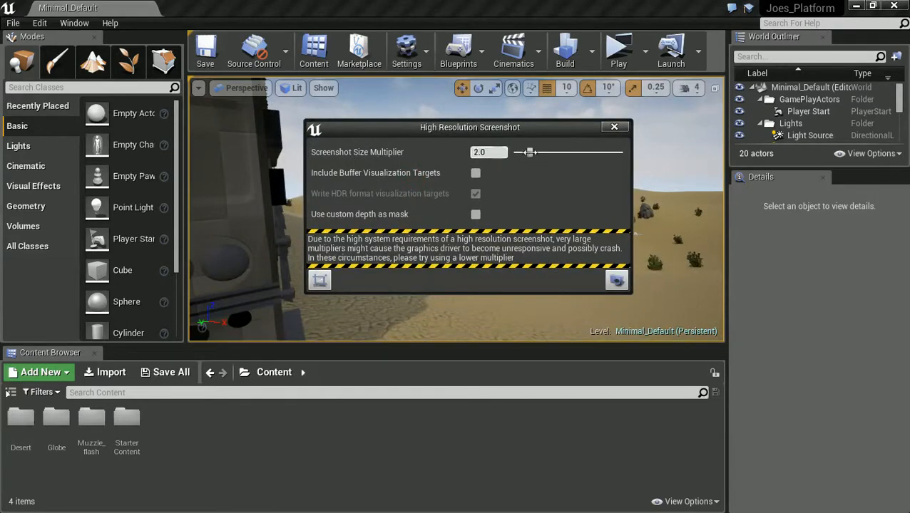
left_click_drag(530, 152, 542, 151)
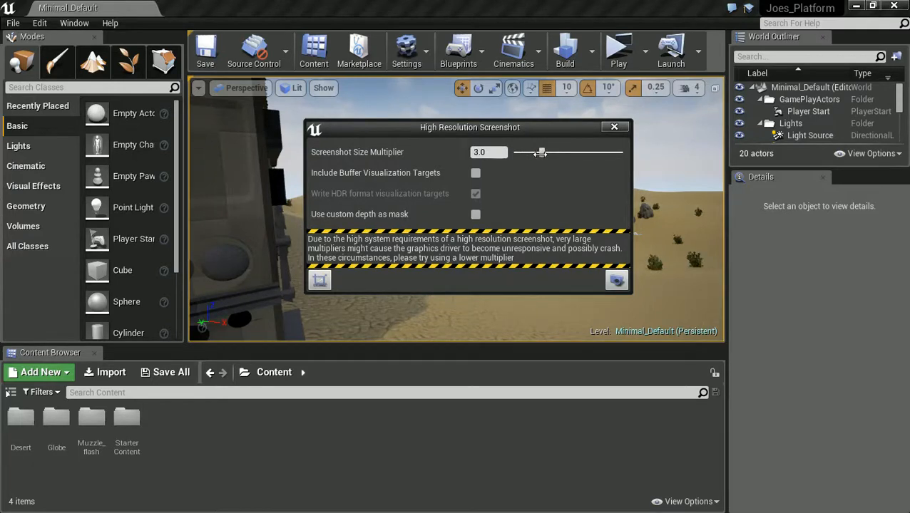
left_click_drag(540, 152, 534, 152)
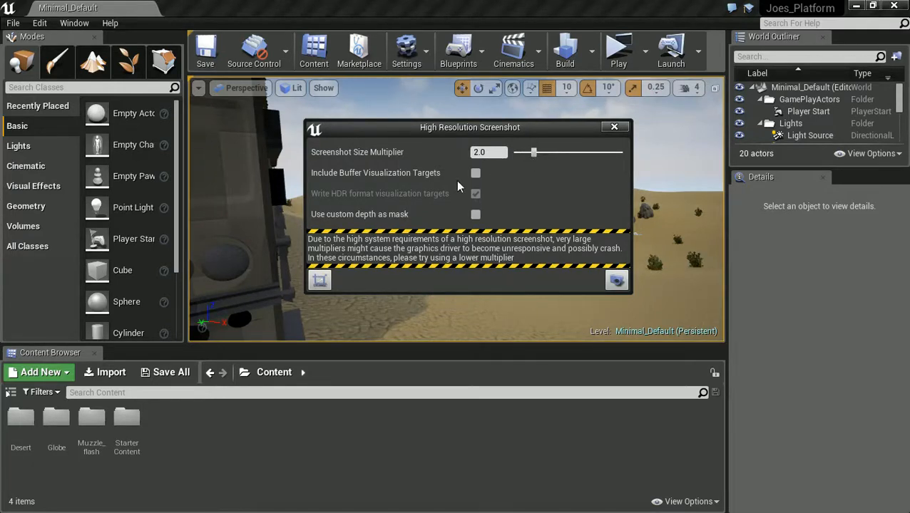
mouse_move(365, 184)
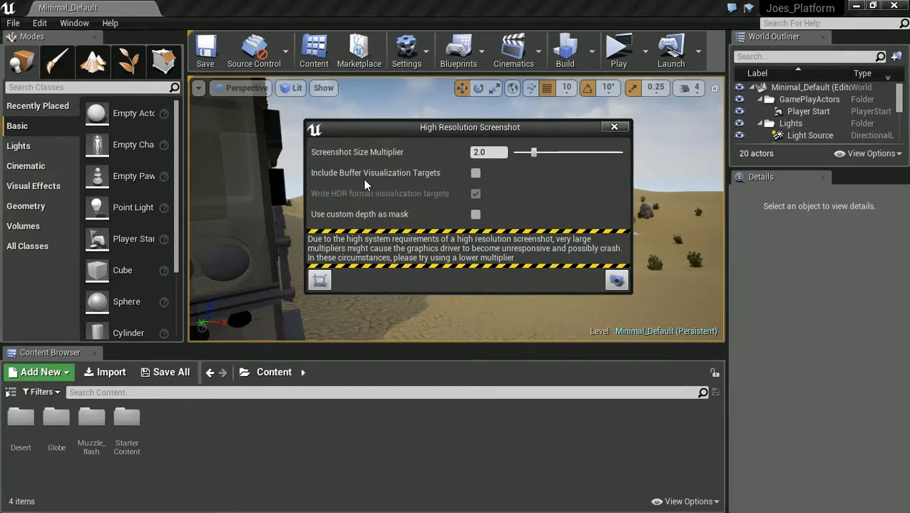
mouse_move(420, 216)
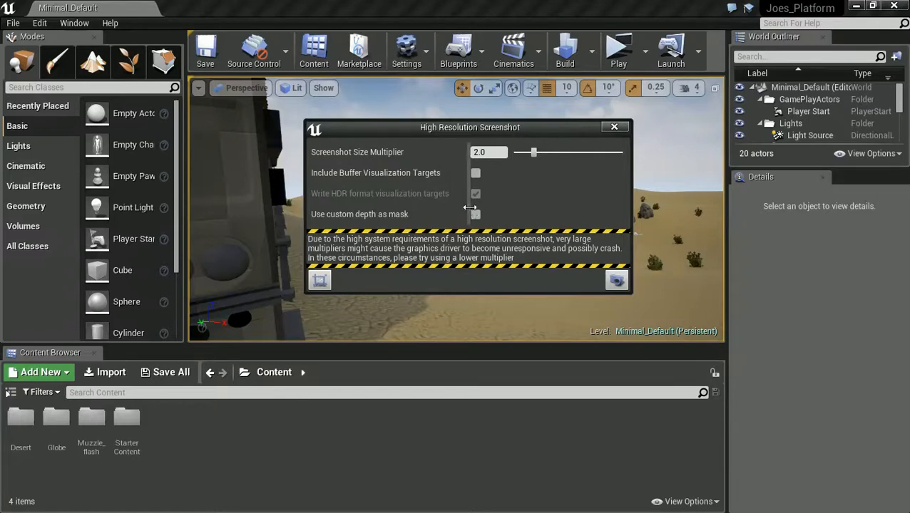
mouse_move(616, 280)
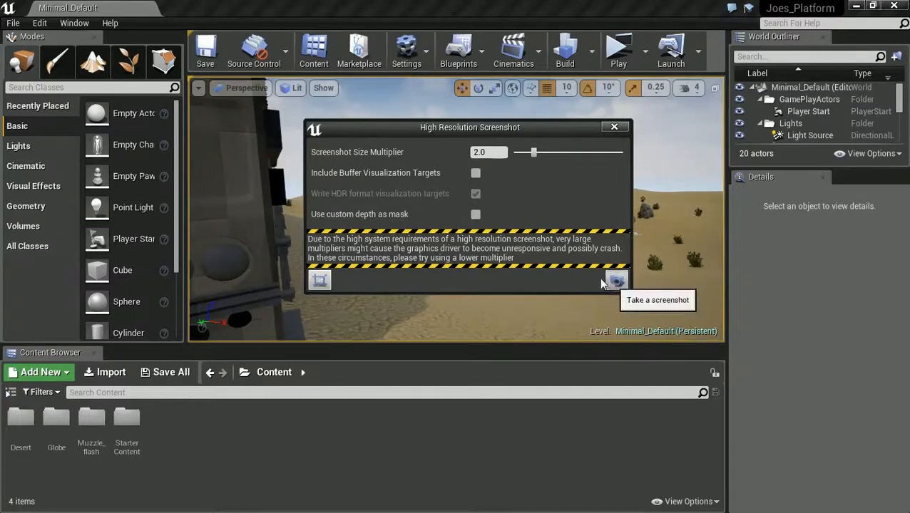
Capture a high resolution screenshot and view HighresScreenshot00005 in Photos, then close it.
left_click(616, 280)
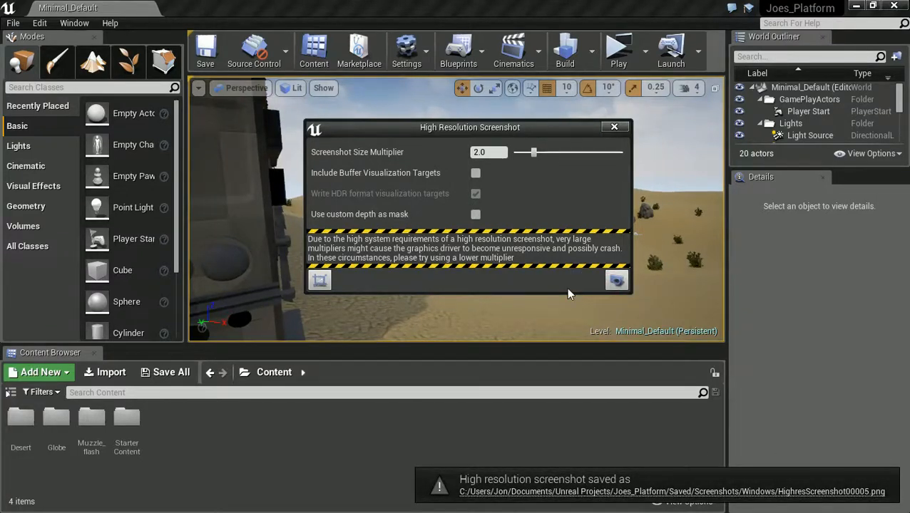
mouse_move(530, 410)
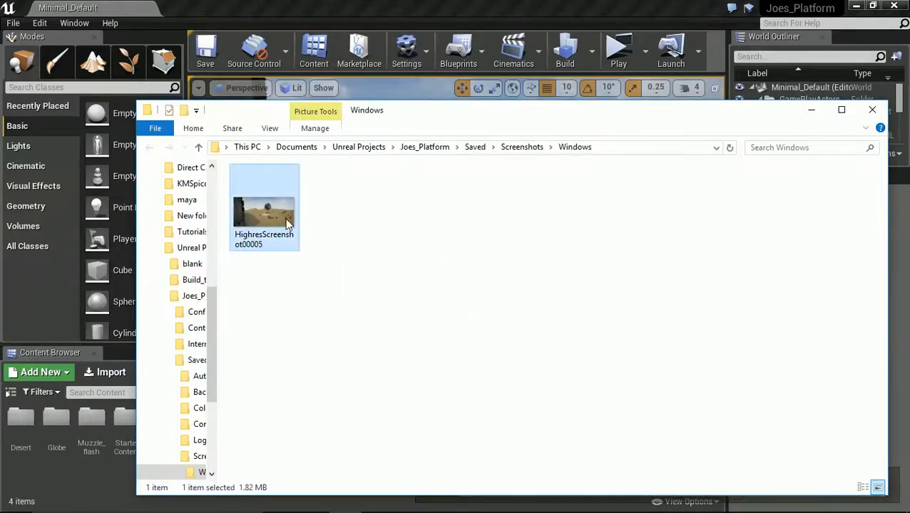
double_click(263, 207)
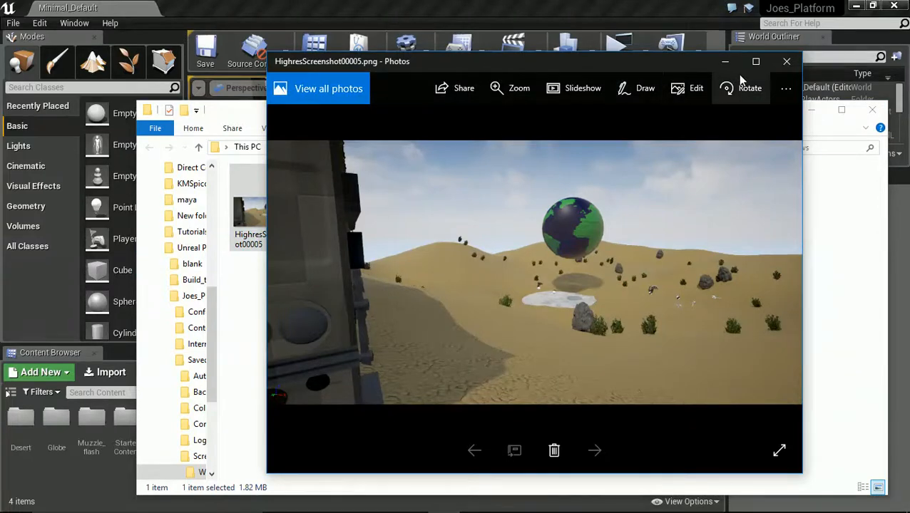
left_click(787, 61)
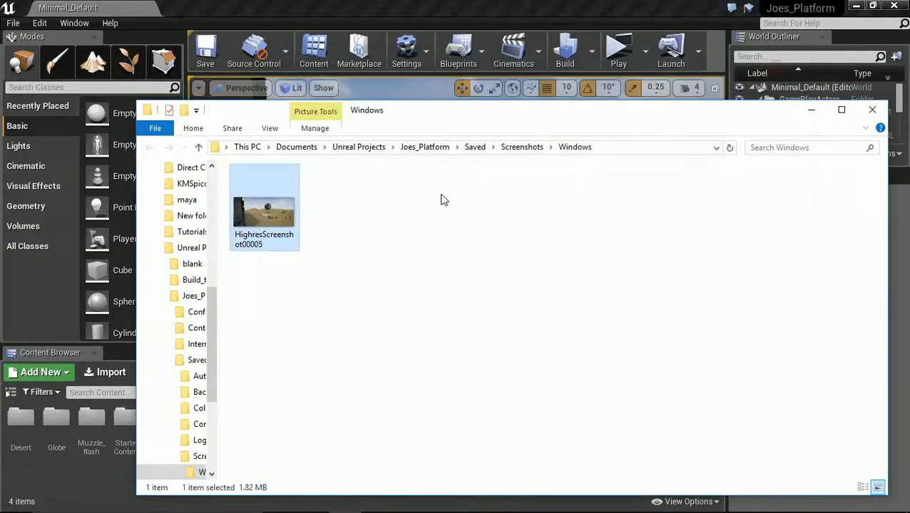
mouse_move(264, 211)
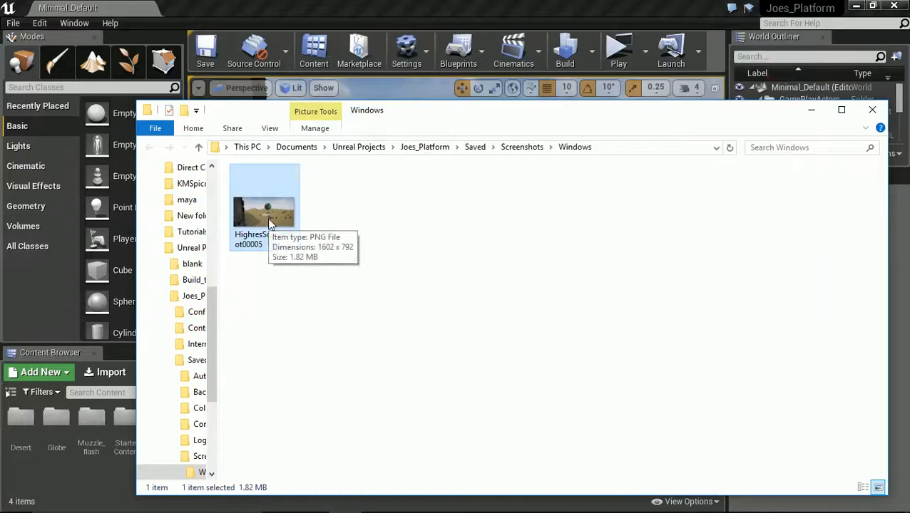
mouse_move(311, 164)
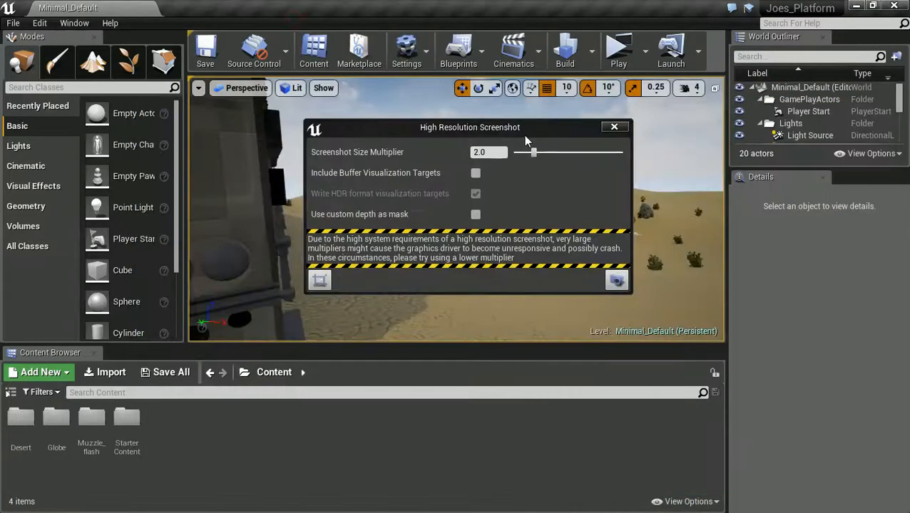
Reopen High Resolution Screenshot settings, include buffer visualization targets, and keep multiplier at 2.0.
left_click(613, 127)
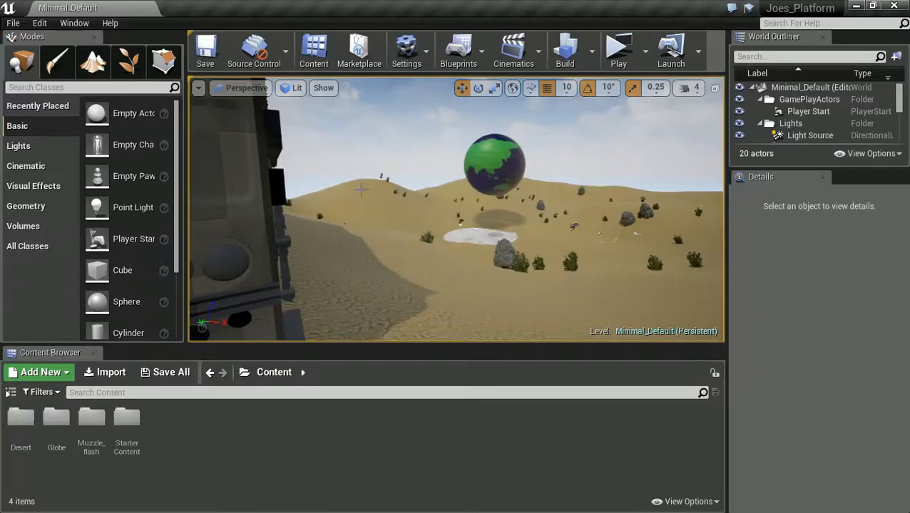
left_click(199, 88)
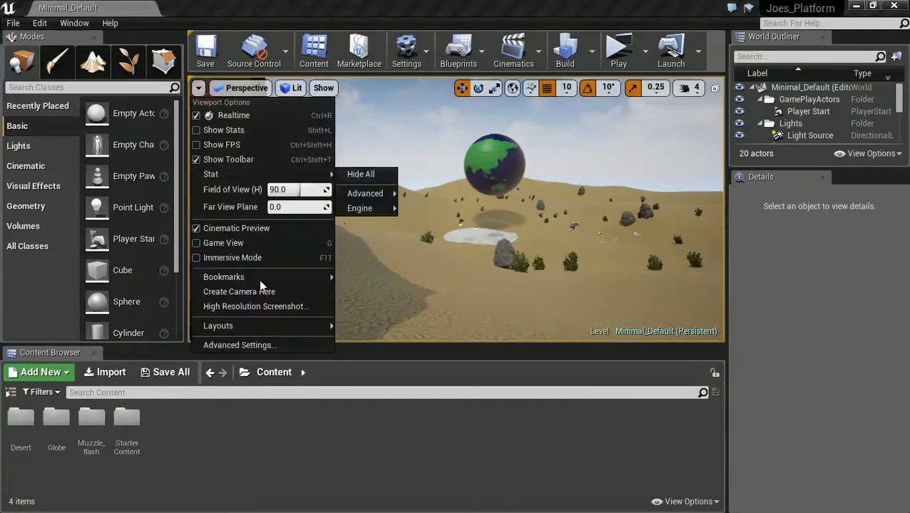
left_click(255, 306)
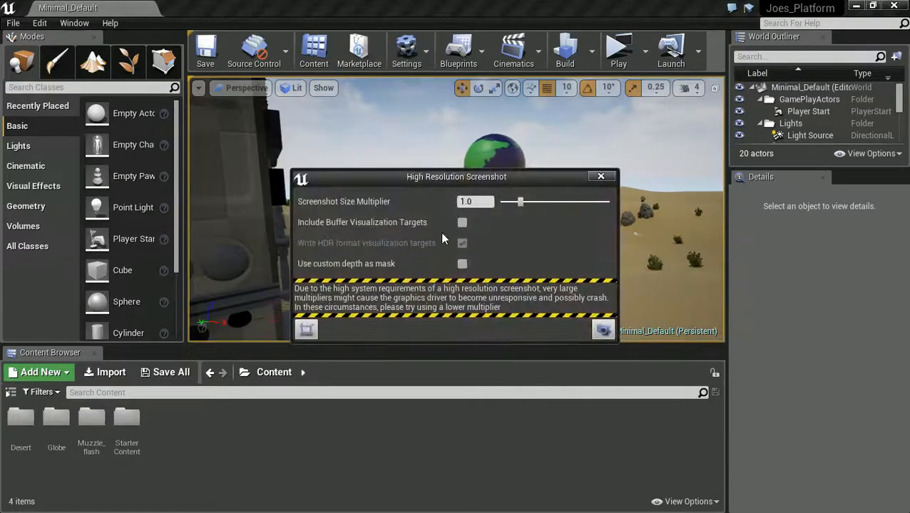
left_click(463, 222)
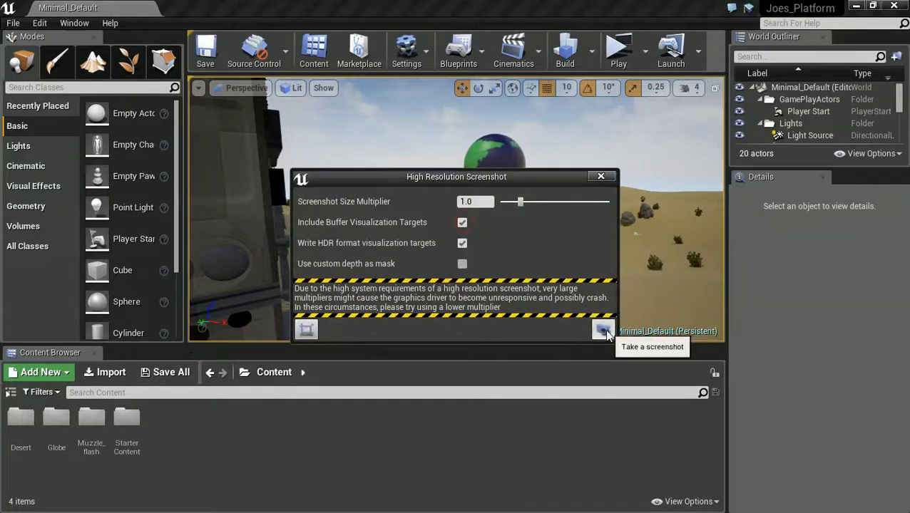
left_click_drag(519, 202, 525, 202)
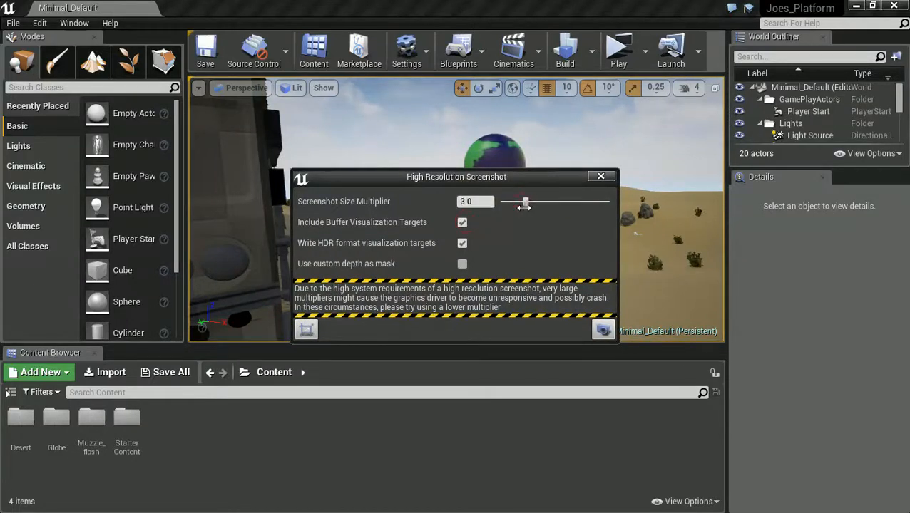
left_click_drag(526, 201, 515, 201)
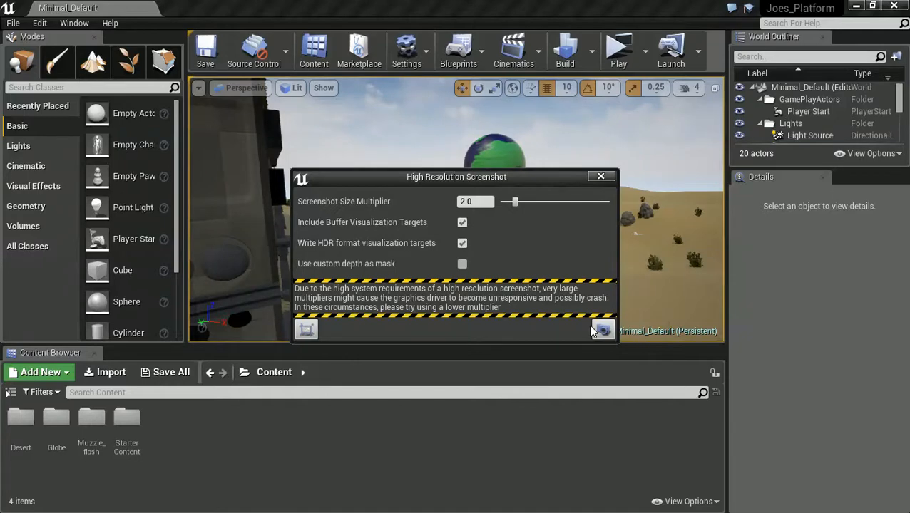
mouse_move(515, 309)
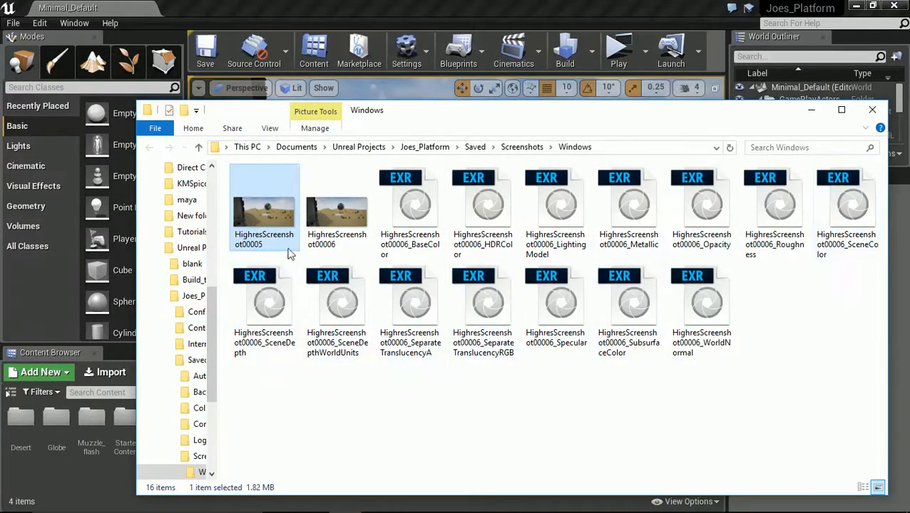
View HighresScreenshot00006.png in Photos, then close the viewer.
double_click(264, 199)
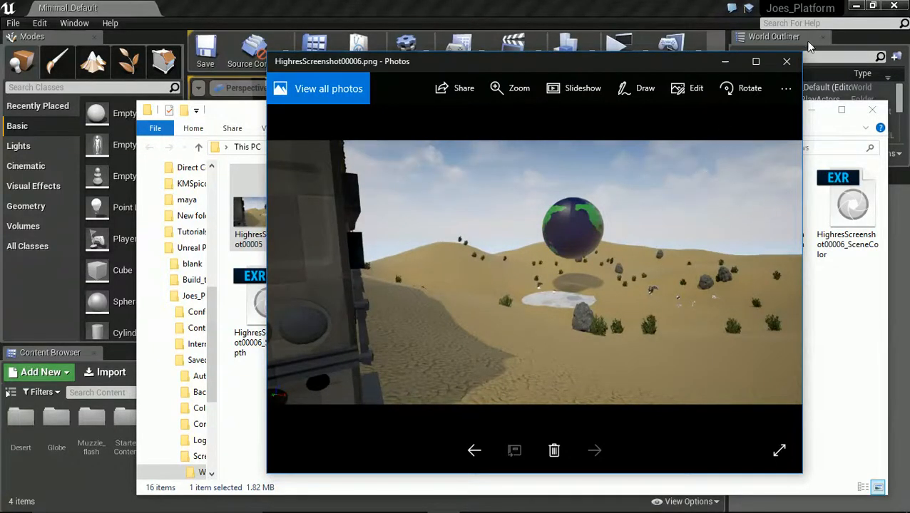
left_click(786, 62)
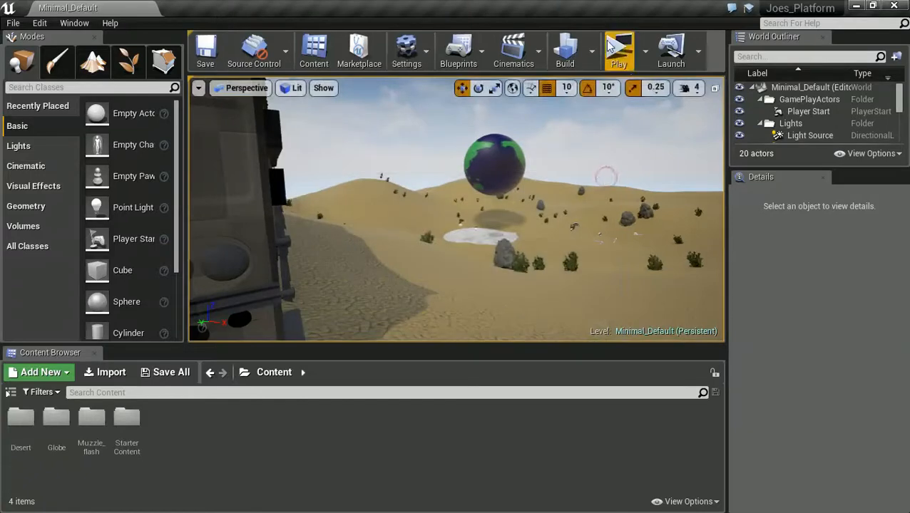
Launch the level as a standalone game and capture the globe with highresshot 1.
left_click(618, 50)
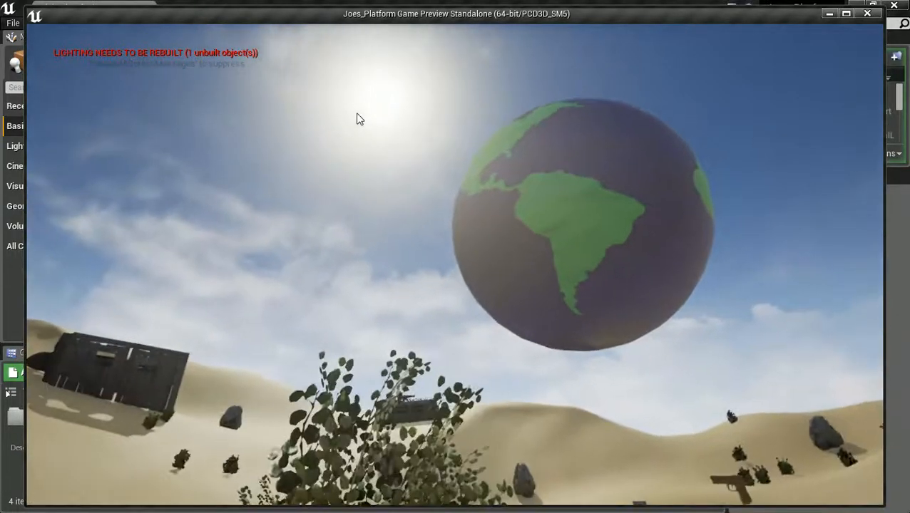
mouse_move(359, 115)
type("highresshot 1")
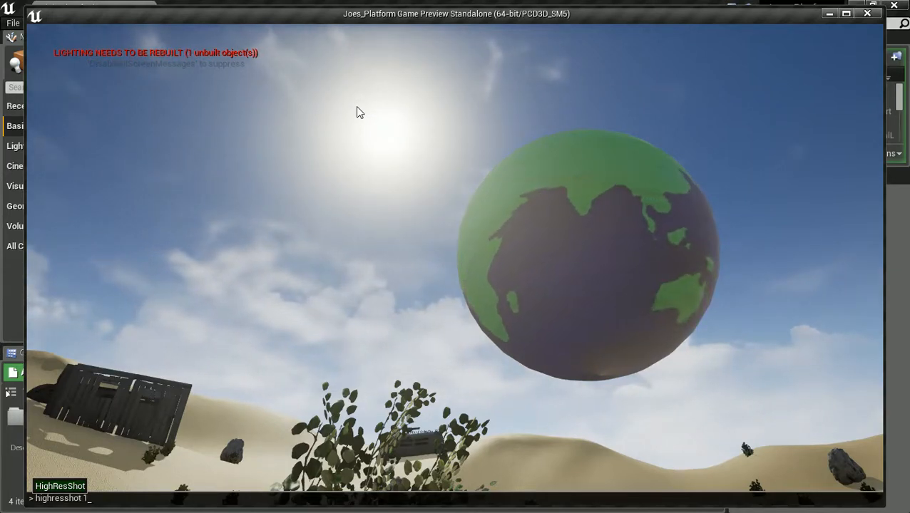
type("920x")
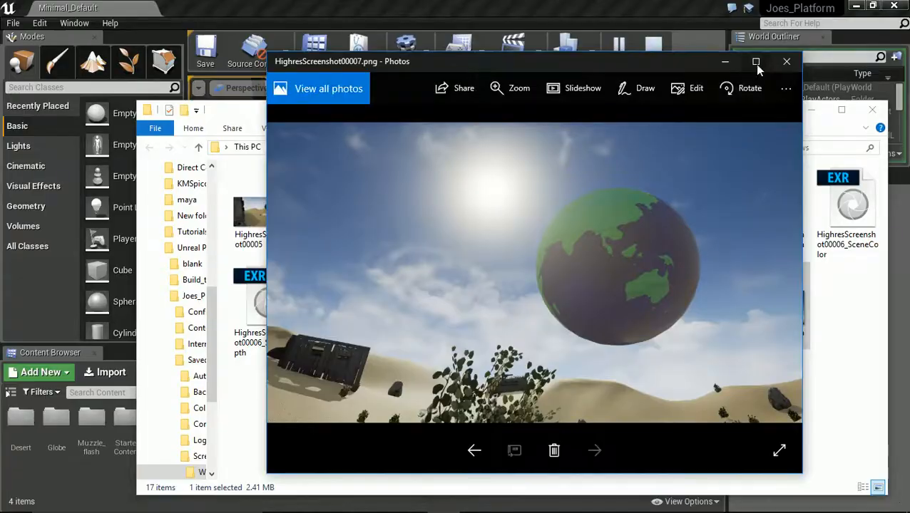
Maximize the Photos window showing HighresScreenshot00007 of the floating globe.
left_click(755, 61)
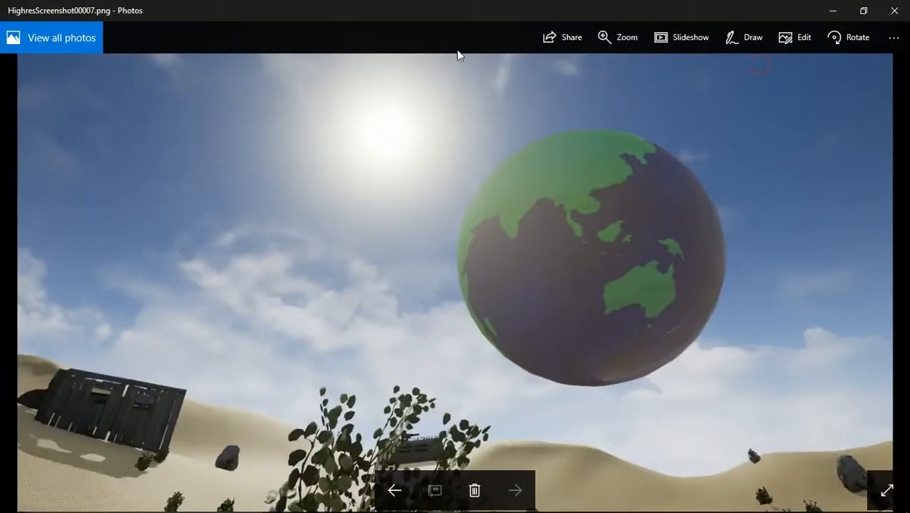